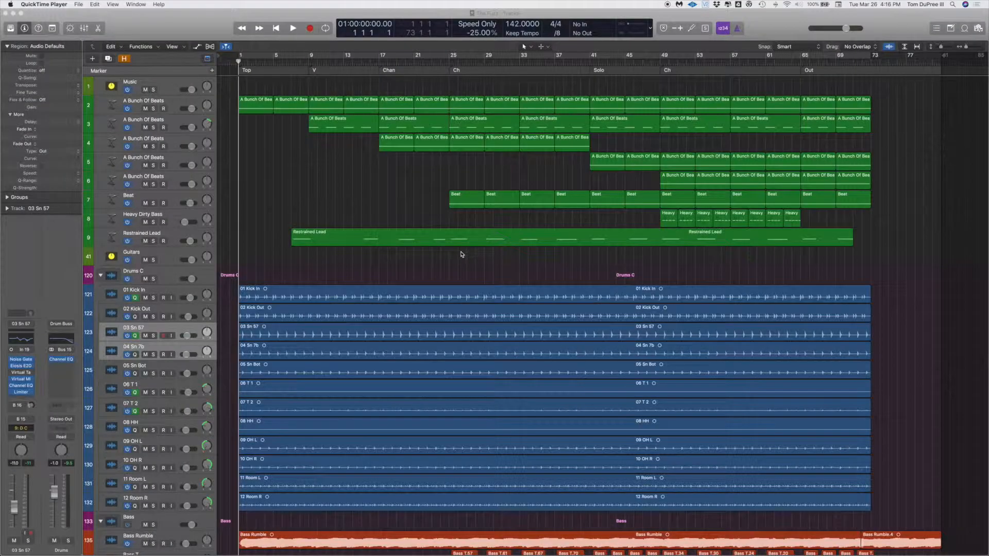
mouse_move(356, 280)
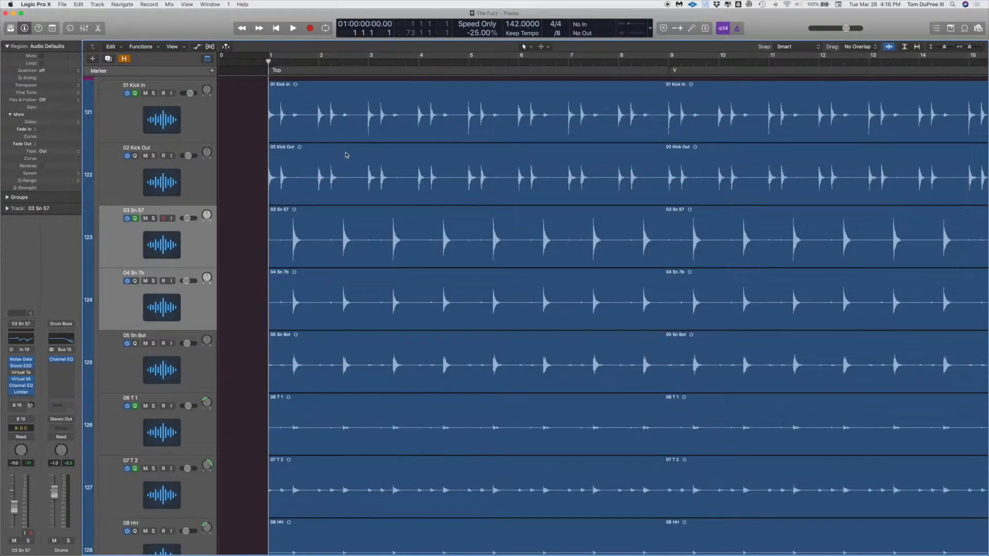
Play the drum tracks briefly and stop, ahead of setting the bar 1-5 cycle
left_click(292, 28)
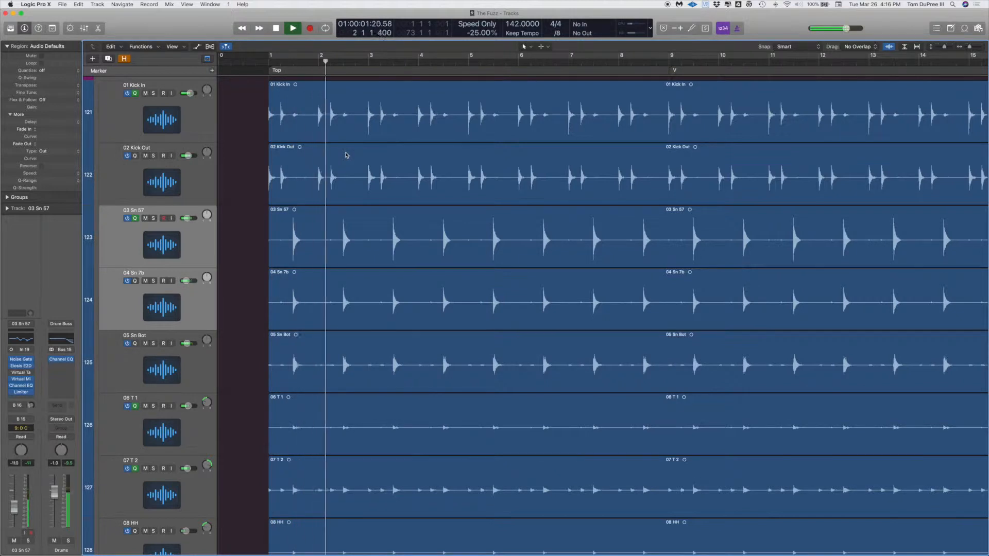
left_click(291, 28)
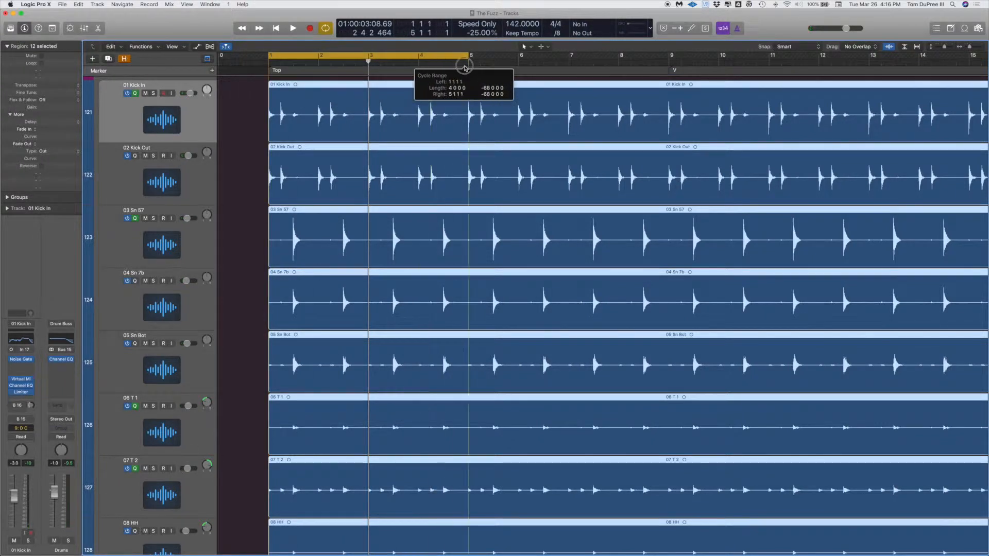
Solo the selected drum tracks and bring up the Key Commands editor
left_click(292, 26)
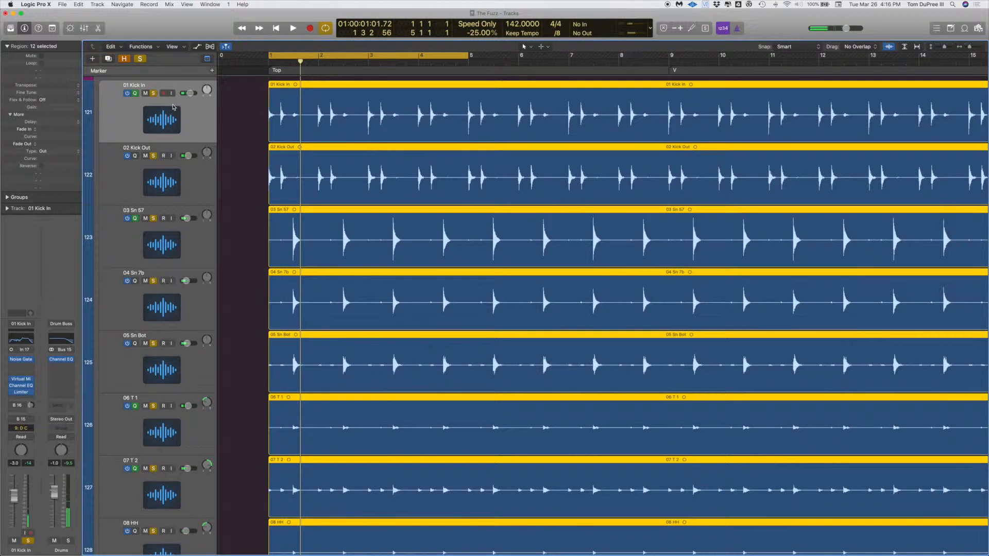
left_click(291, 28)
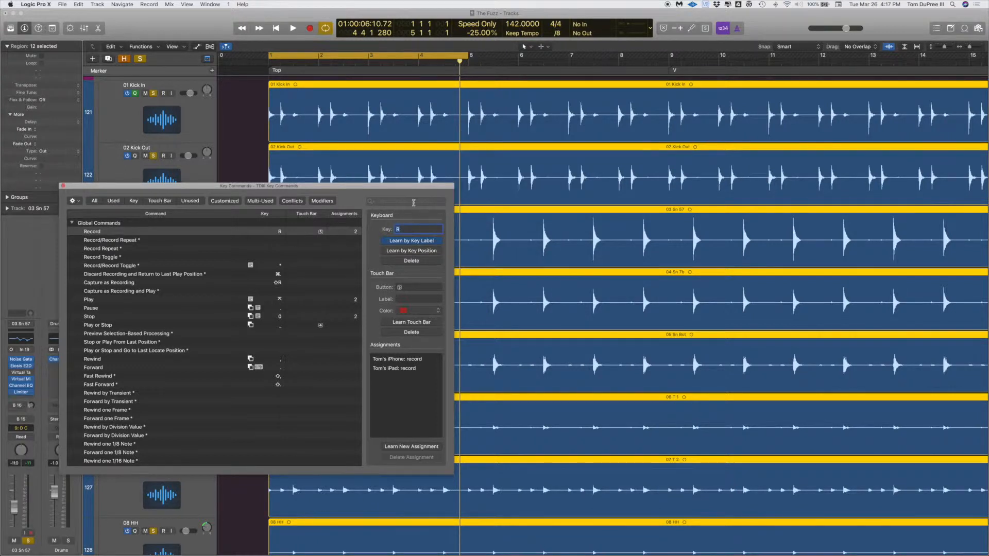
Search 'drum rep' in Key Commands and locate Replace or Double Drum Track in the Track menu
type("drum replacement")
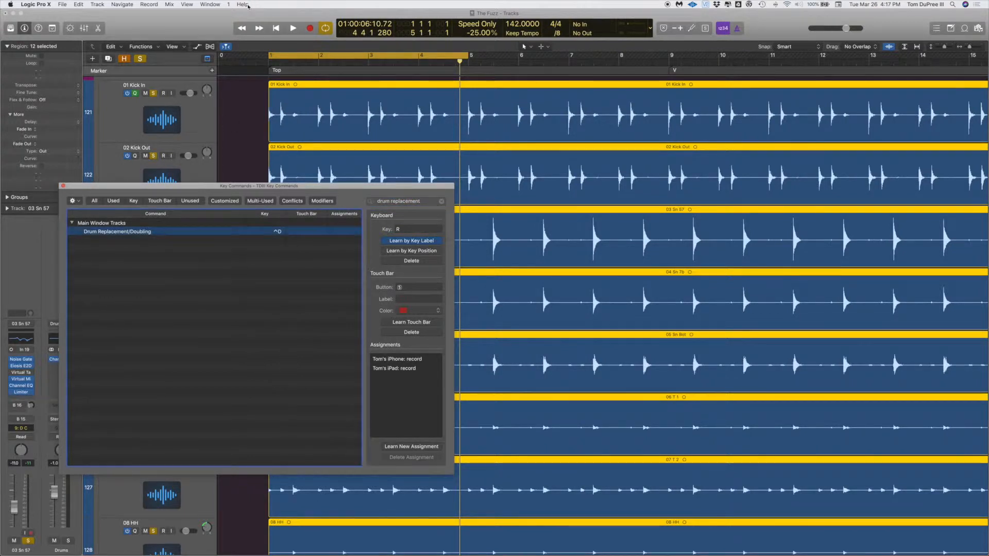
left_click(243, 4)
type("drum")
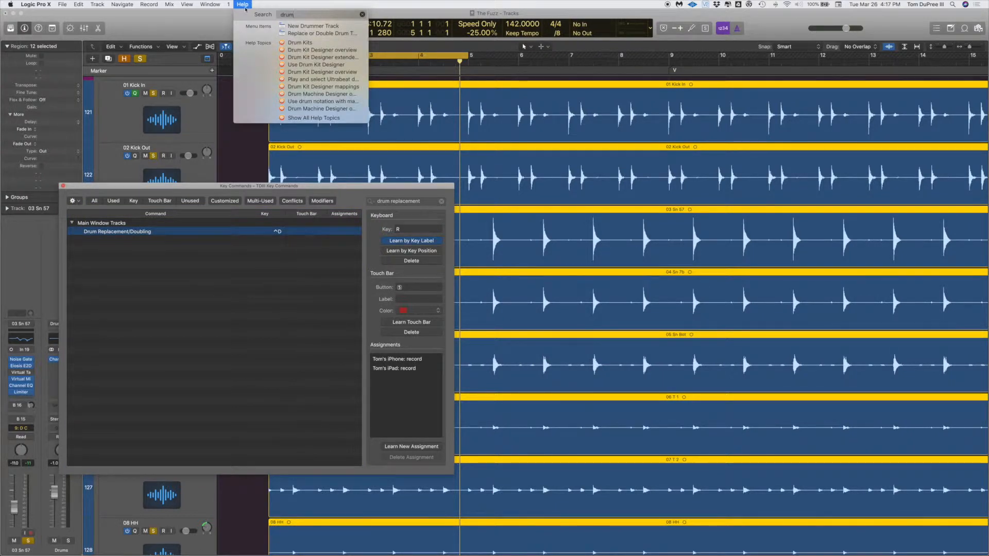
left_click(97, 5)
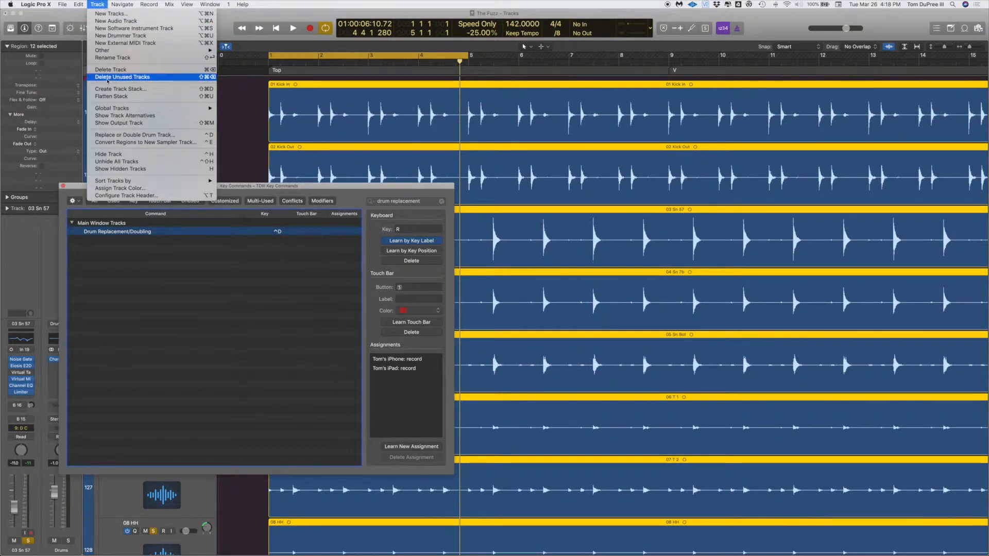
mouse_move(134, 134)
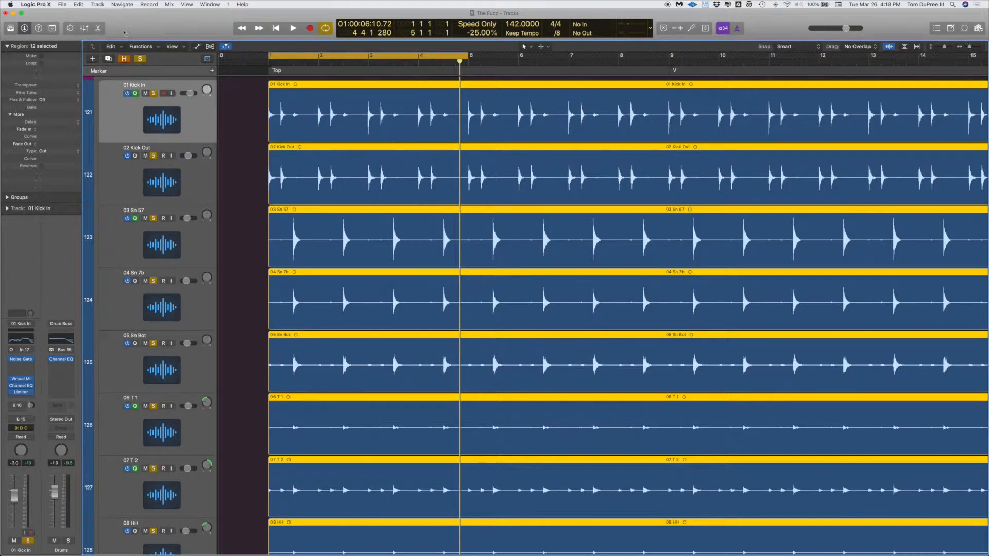
Run Replace or Double Drum Track on Kick In and reach the Instrument pop-up
left_click(97, 4)
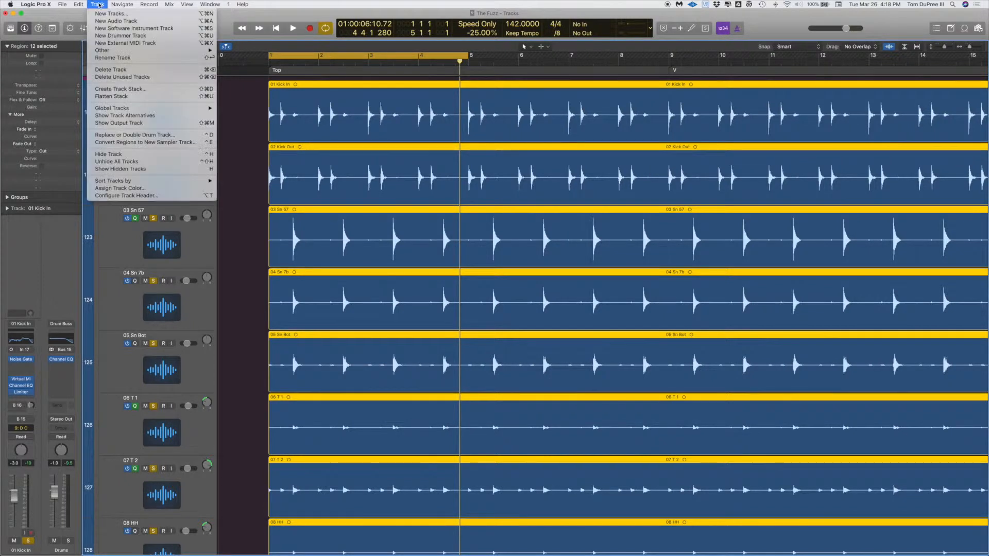
mouse_move(134, 134)
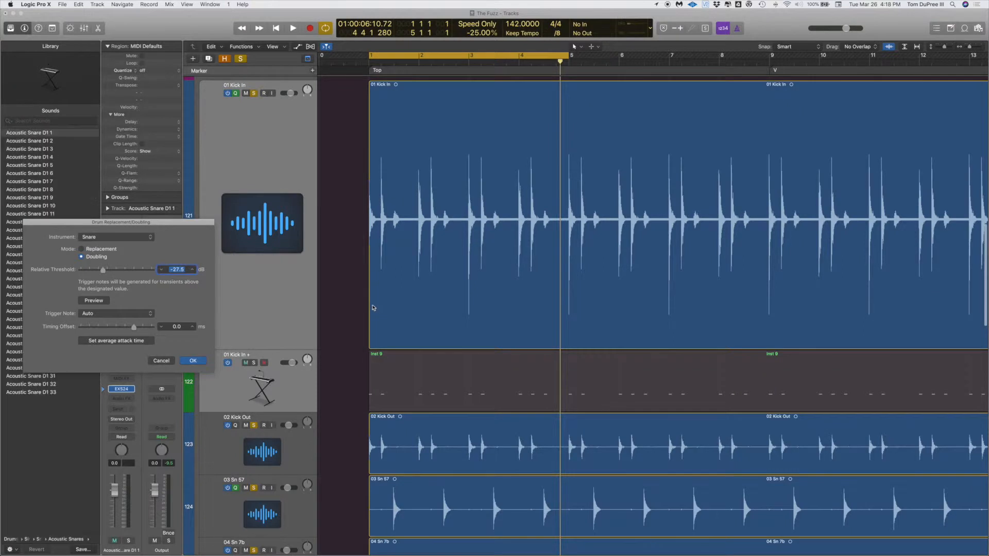
left_click(253, 362)
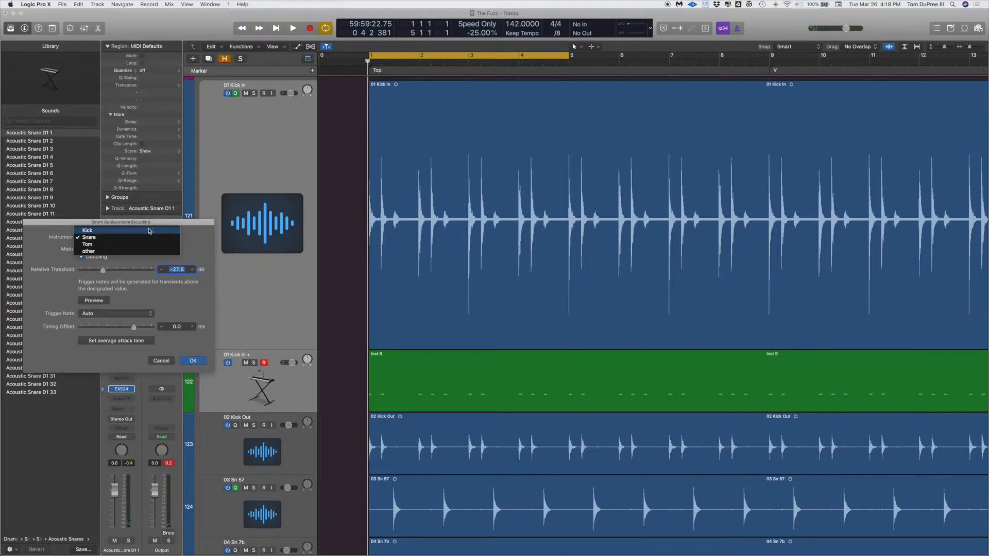
Set detection to Kick, move the dialog aside, and stop the preview
left_click(88, 229)
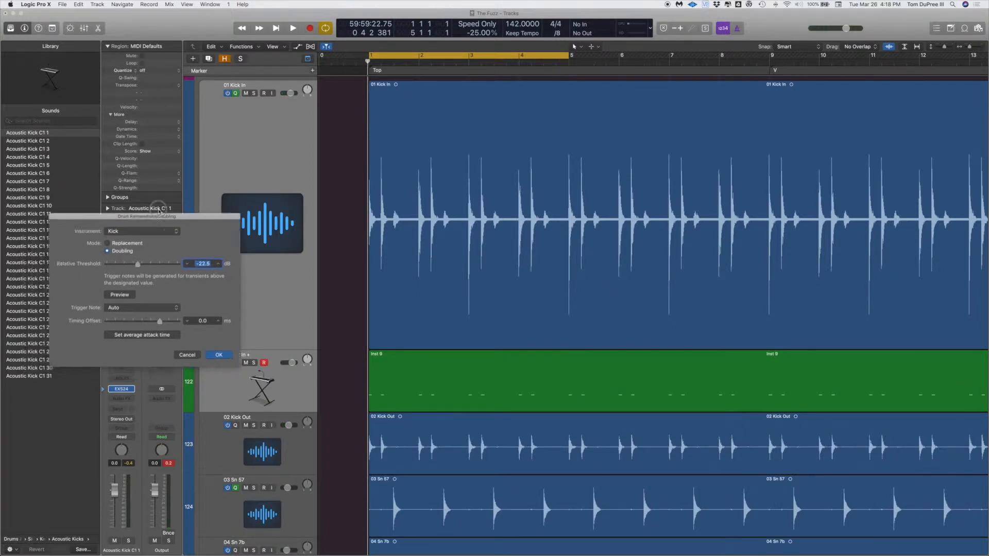
left_click_drag(147, 216, 231, 166)
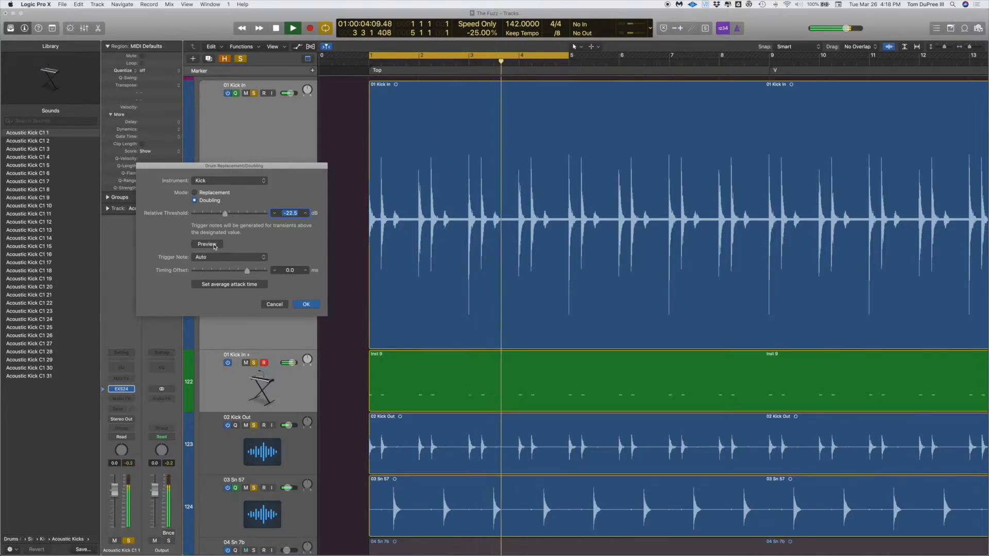
left_click(275, 28)
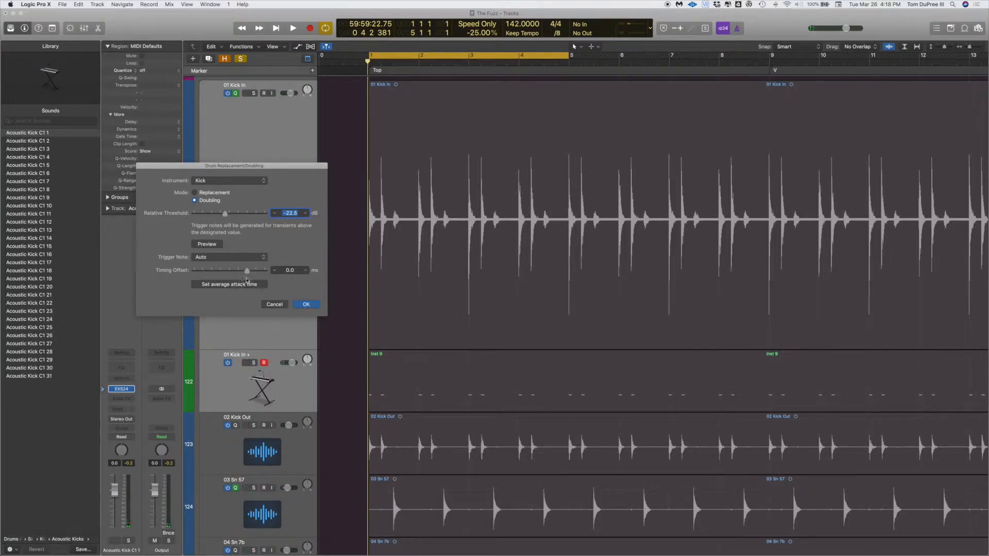
Adjust the Relative Threshold slider to settle at -20 dB and preview the doubled kick
left_click_drag(225, 212, 228, 213)
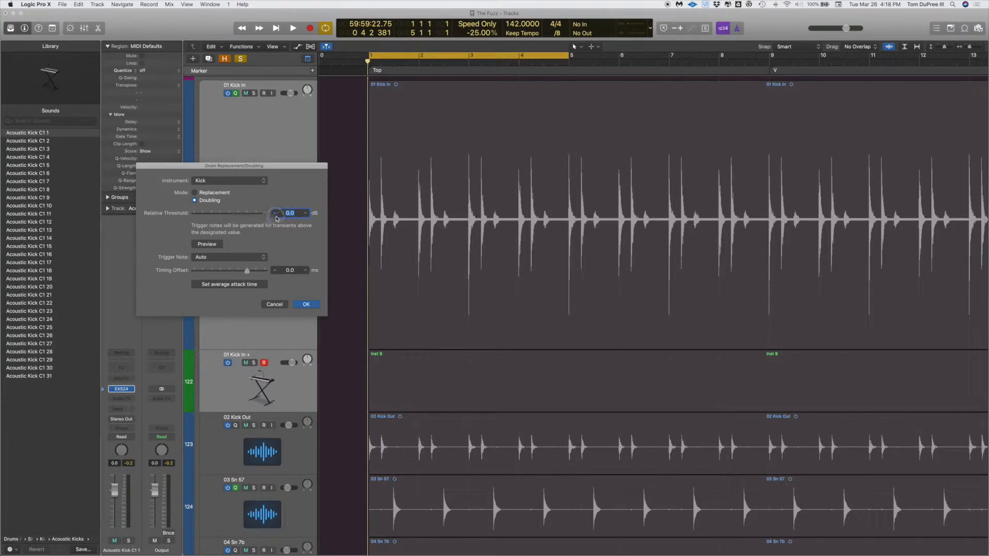
left_click_drag(276, 214, 255, 213)
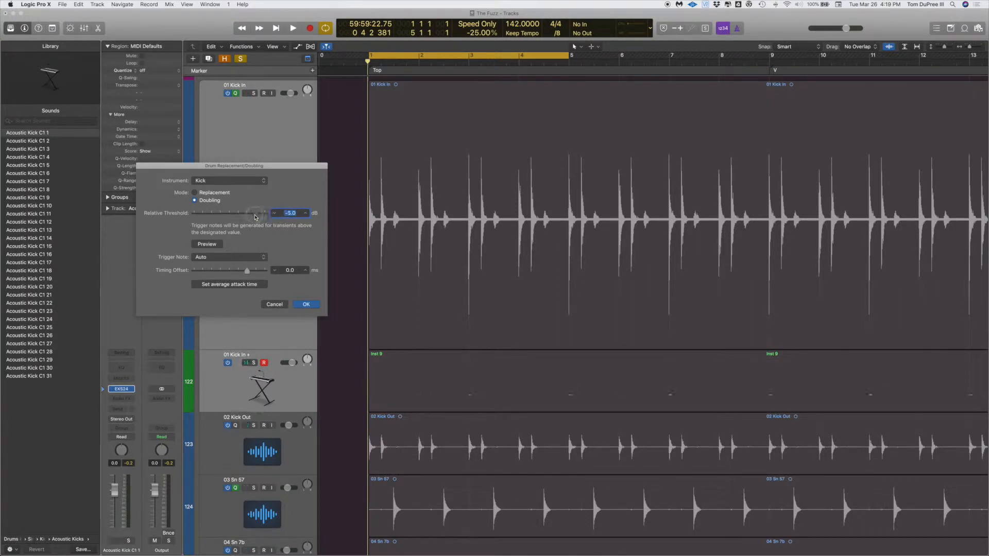
left_click_drag(255, 212, 253, 212)
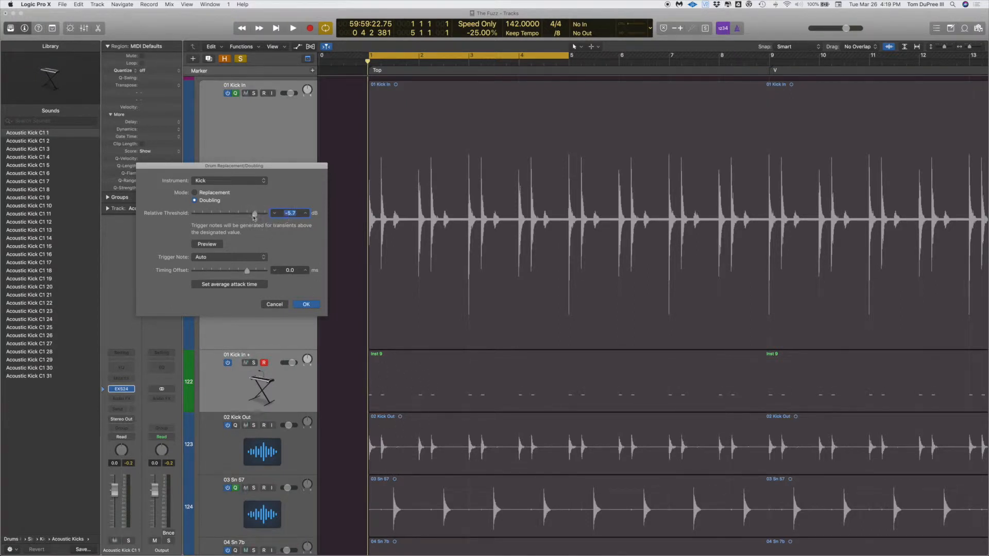
left_click_drag(254, 212, 196, 212)
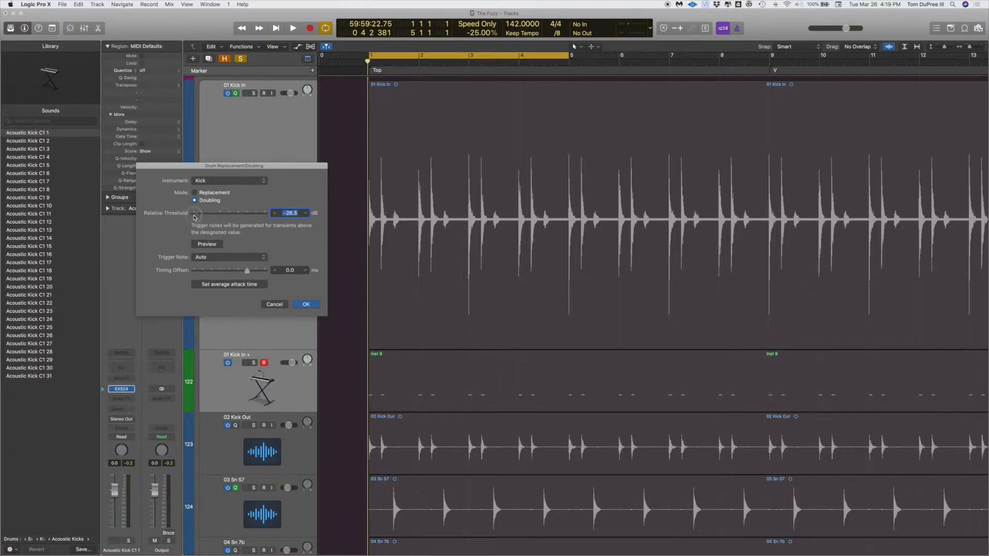
left_click_drag(202, 214, 195, 213)
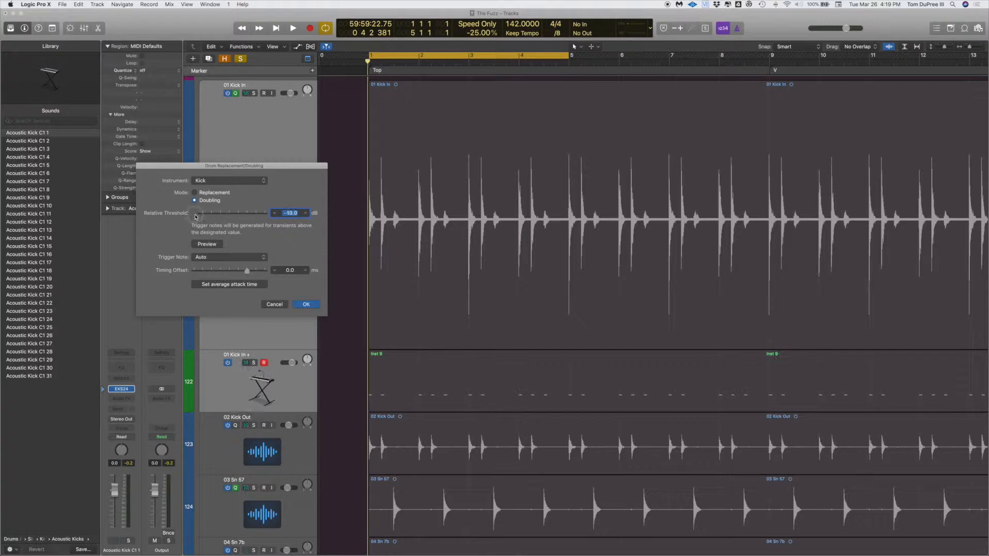
left_click_drag(195, 216, 224, 217)
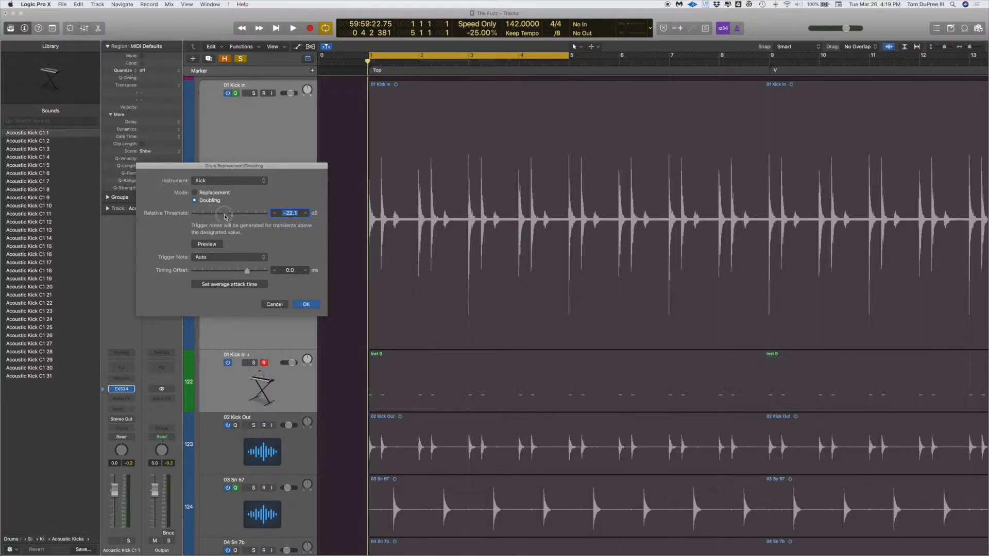
left_click_drag(226, 215, 228, 213)
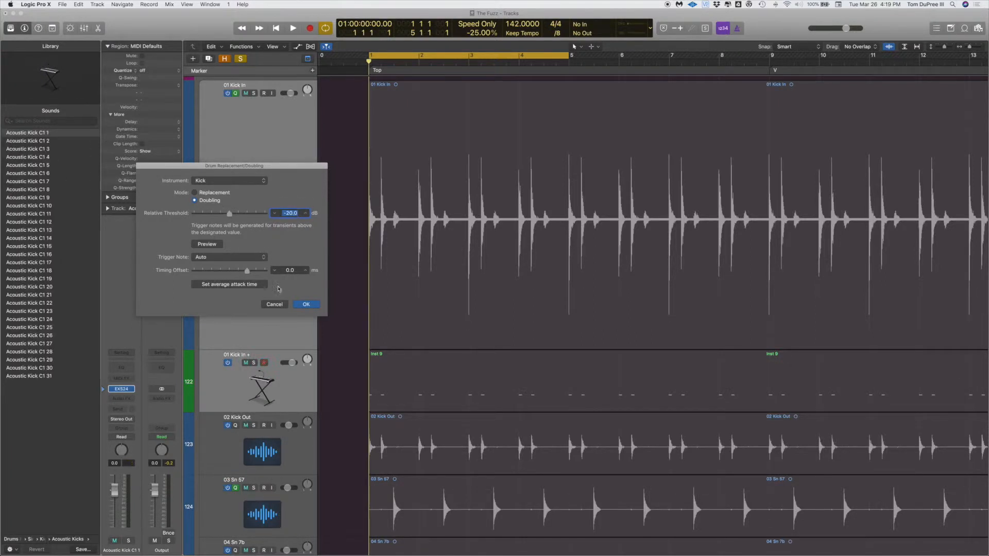
left_click(206, 244)
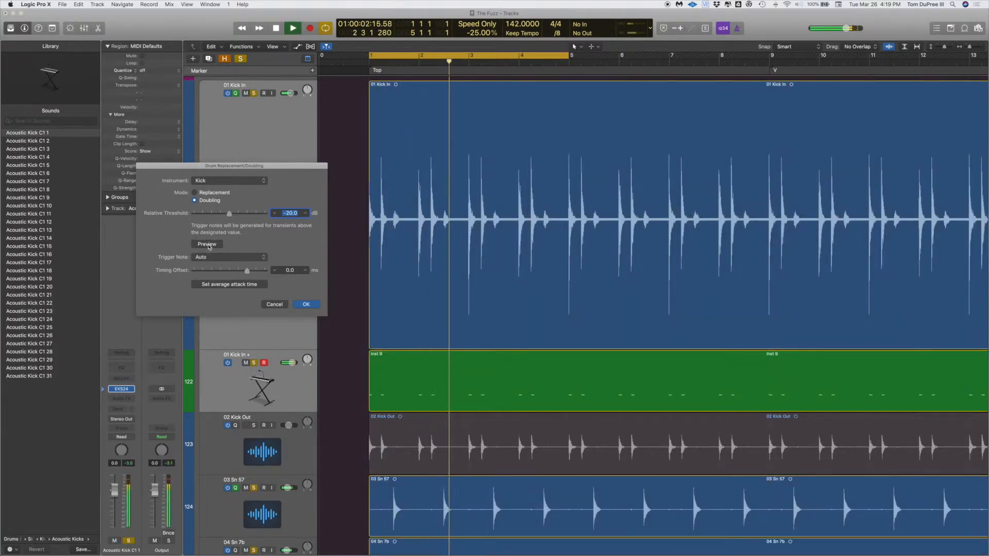
Audition the Acoustic Kick C1 3 trigger sound with a preview pass
left_click(206, 245)
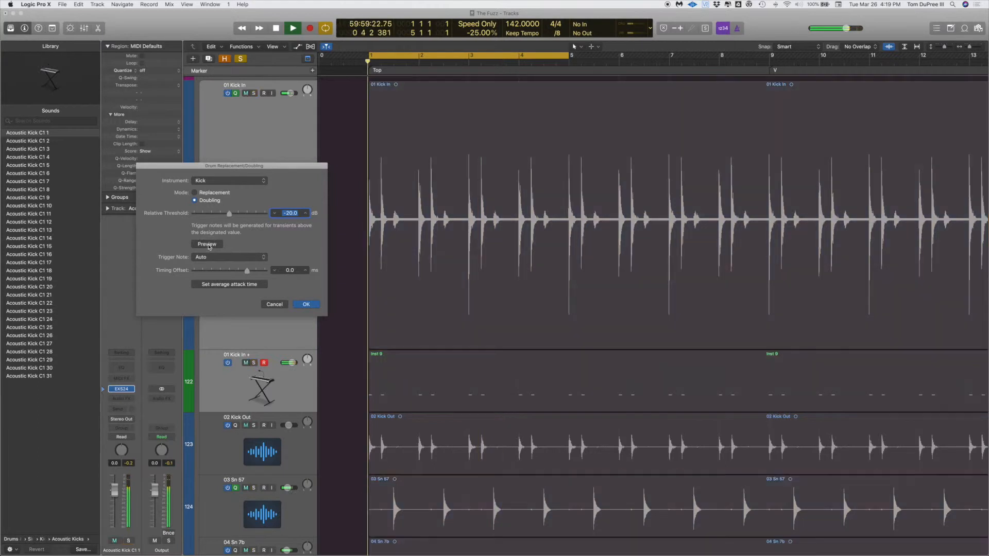
left_click(27, 141)
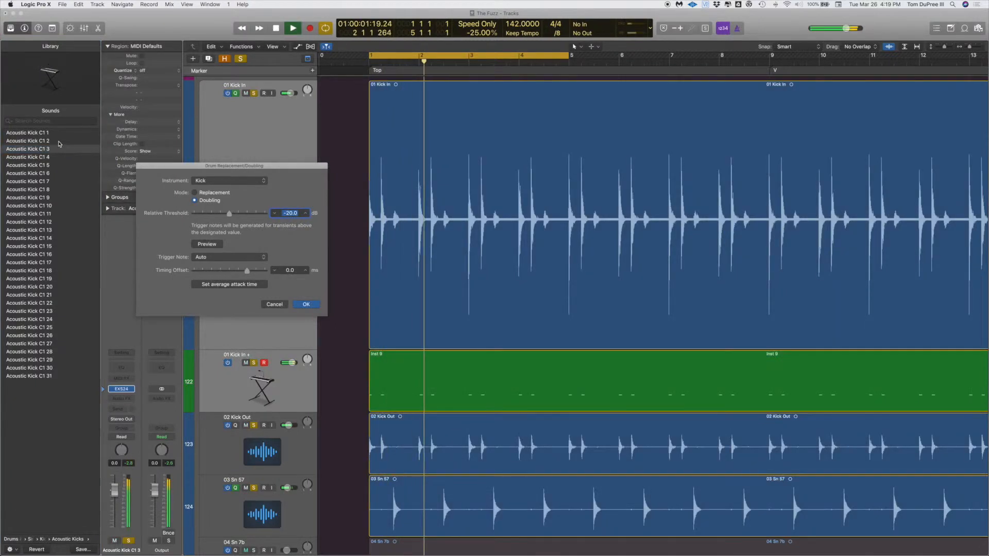
left_click(275, 28)
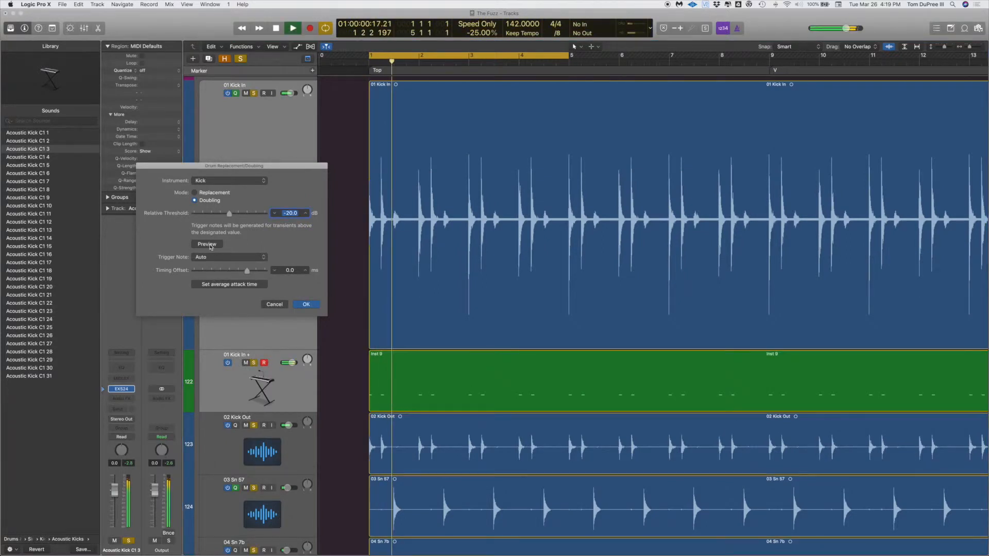
left_click(276, 28)
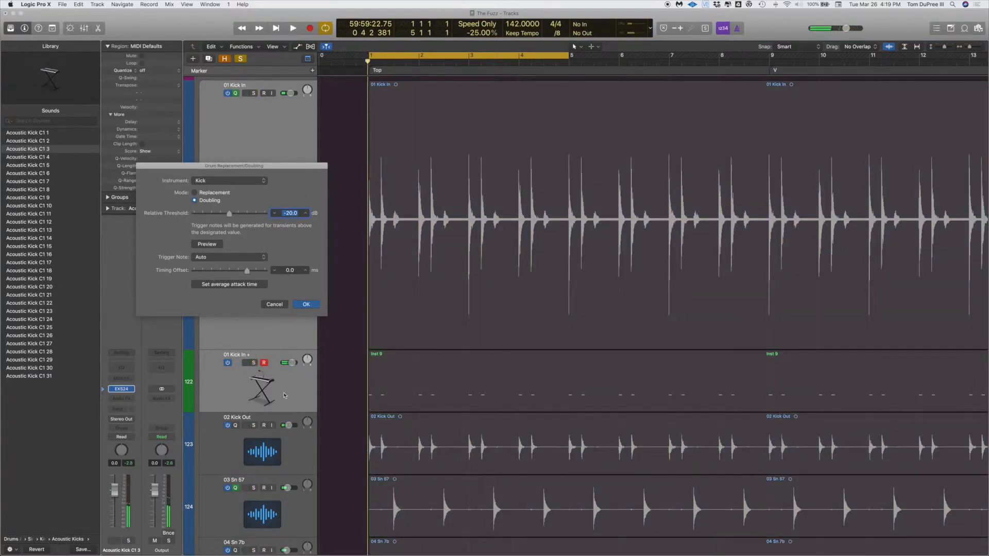
mouse_move(238, 362)
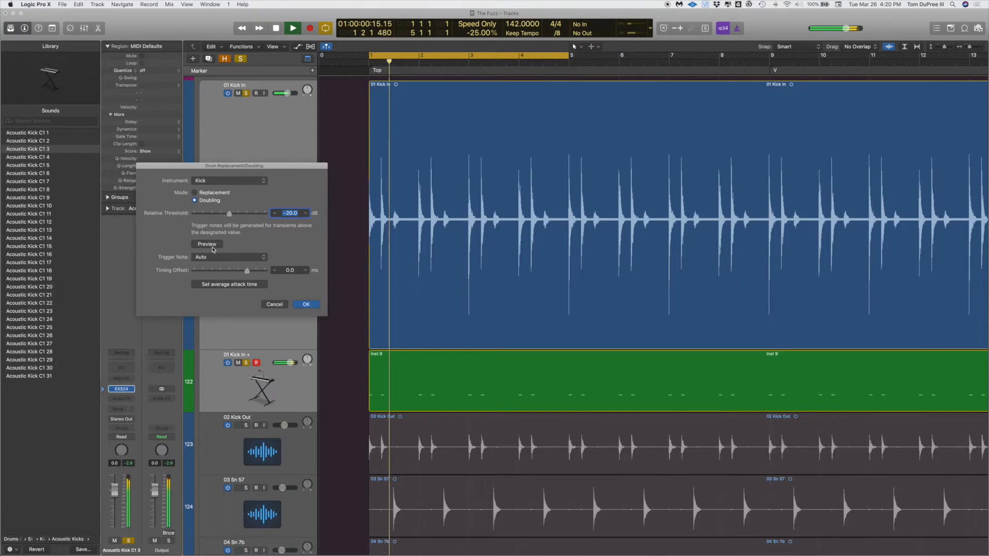
Audition several more acoustic and electronic kick patches, ending on an Electronic Kick
left_click(27, 141)
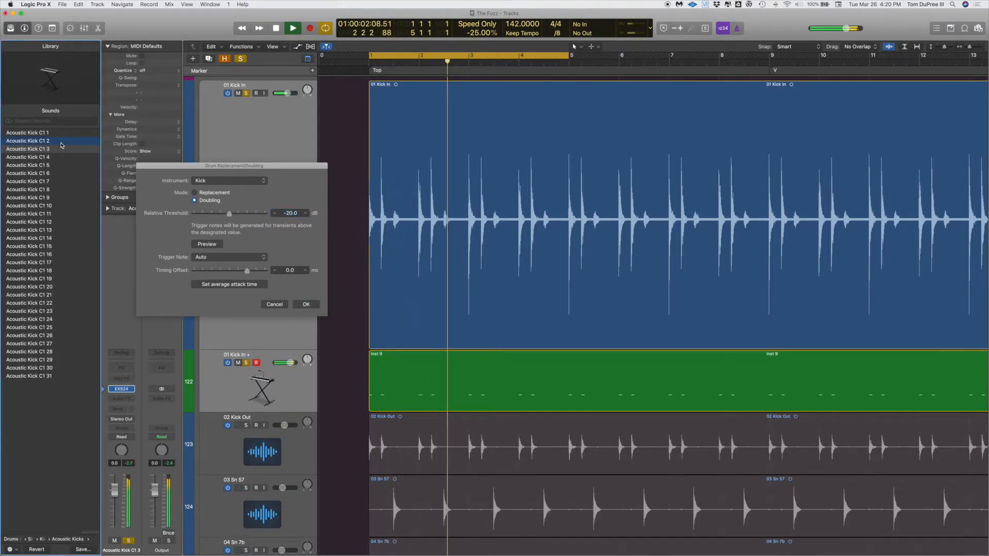
left_click(29, 173)
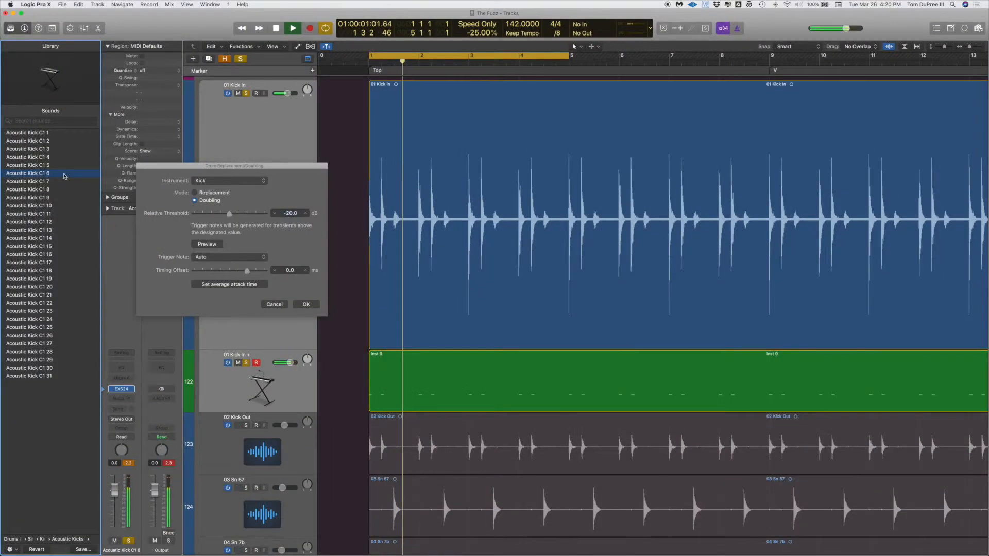
left_click(28, 141)
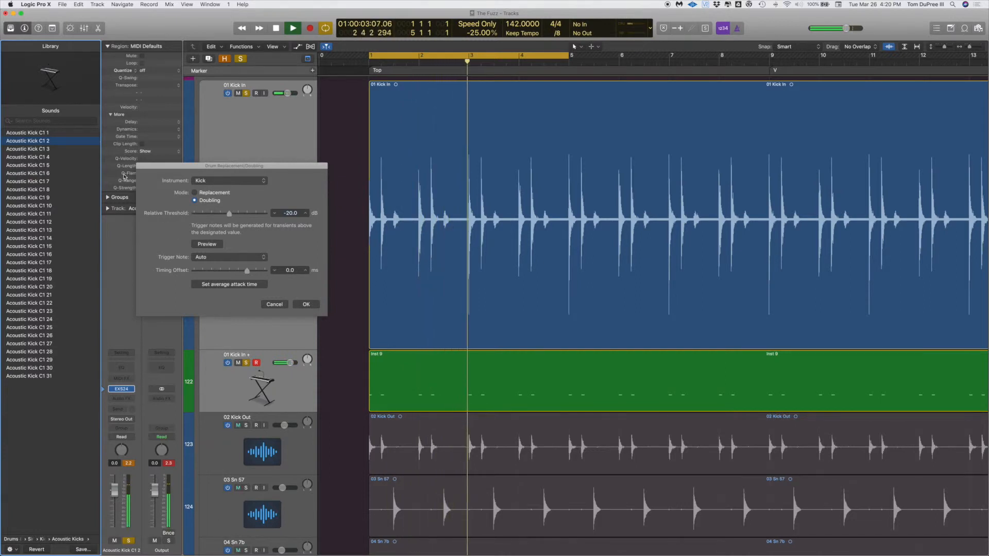
left_click(28, 133)
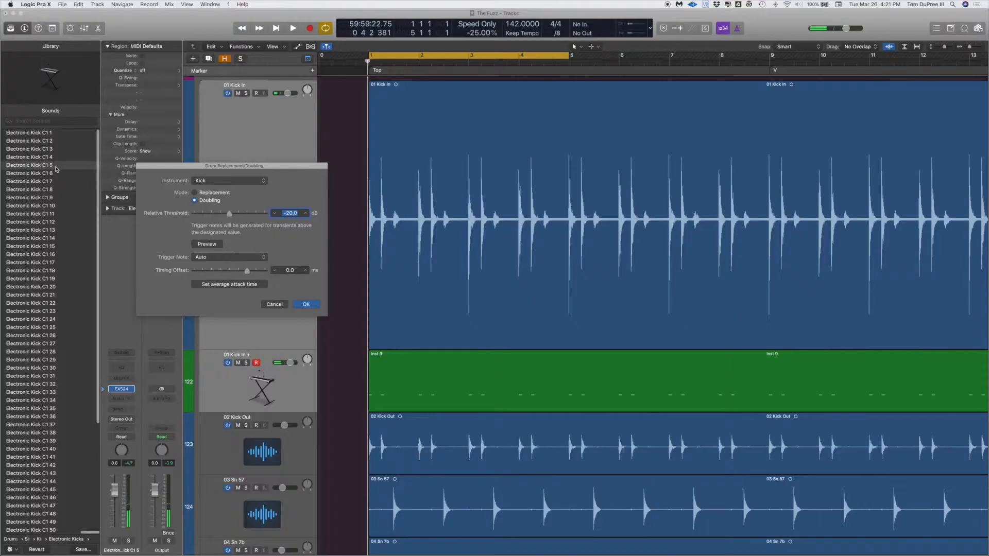
Commit the kick doubling with OK and select the 03 Sn 57 snare track
left_click(305, 304)
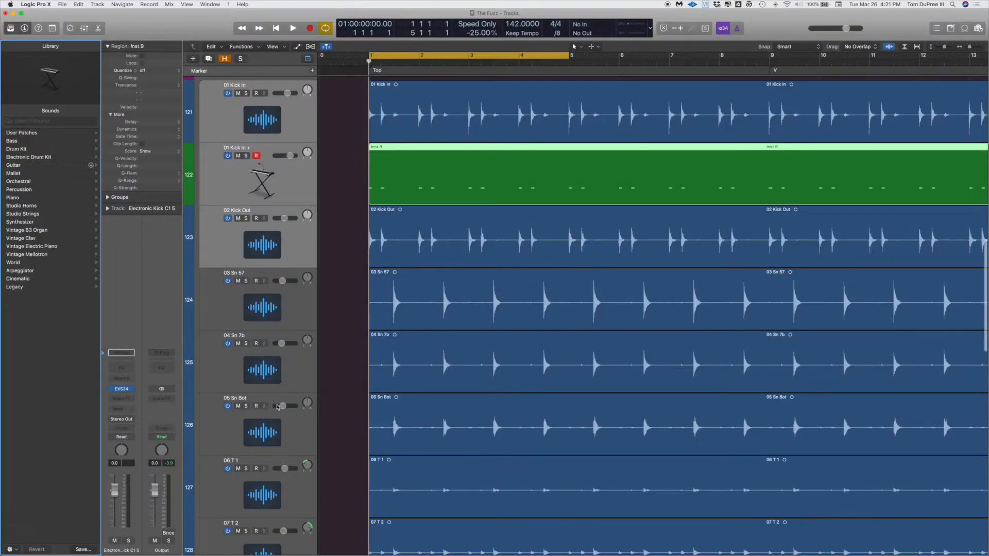
left_click(262, 299)
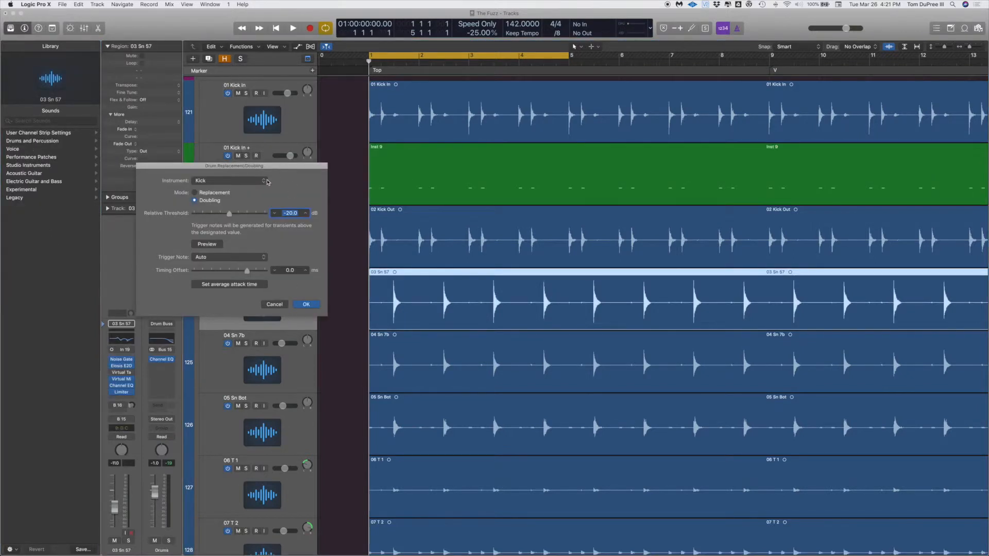
Set detection to Snare and preview the snare doubling
left_click(230, 181)
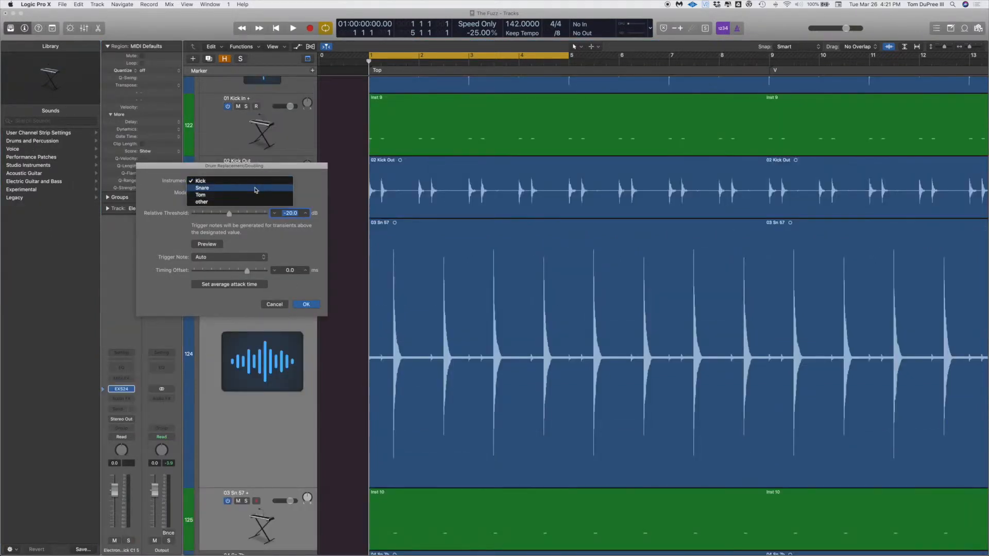
left_click(203, 187)
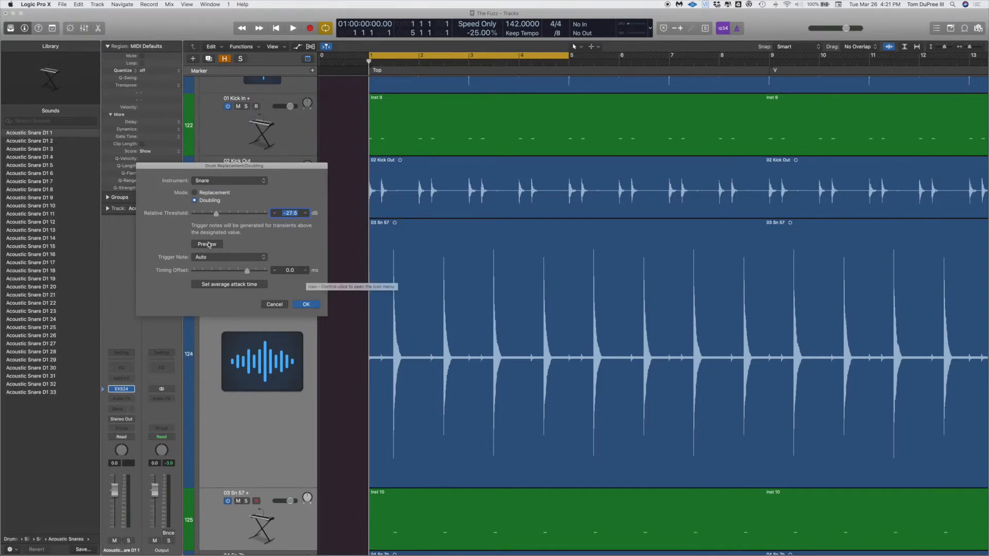
left_click(292, 28)
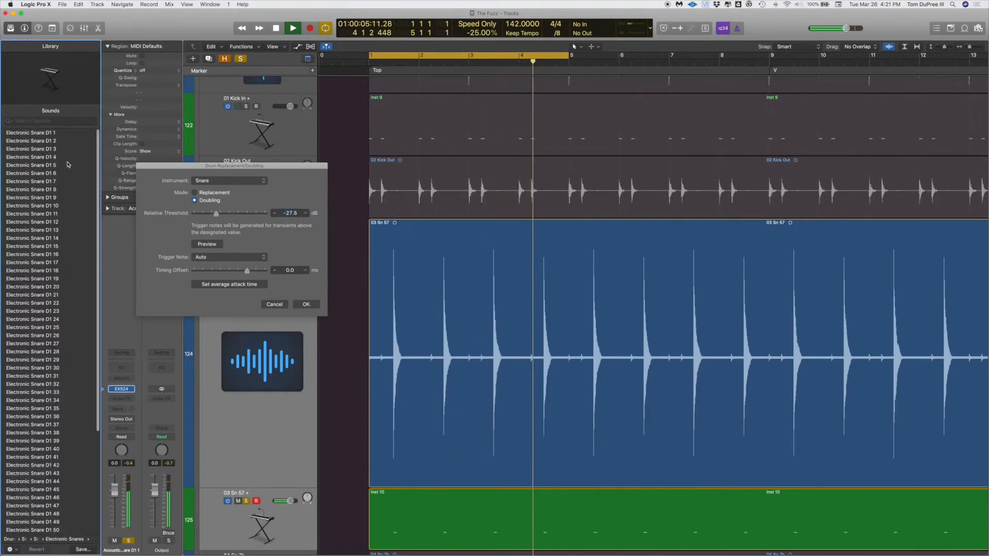
Audition three Electronic Snare patches and commit the snare doubling
left_click(32, 165)
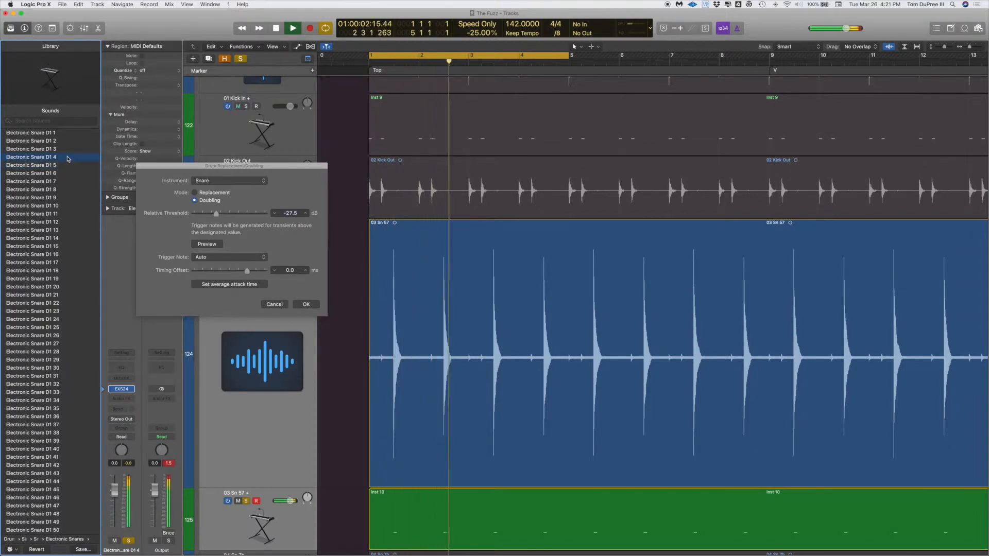
left_click(32, 148)
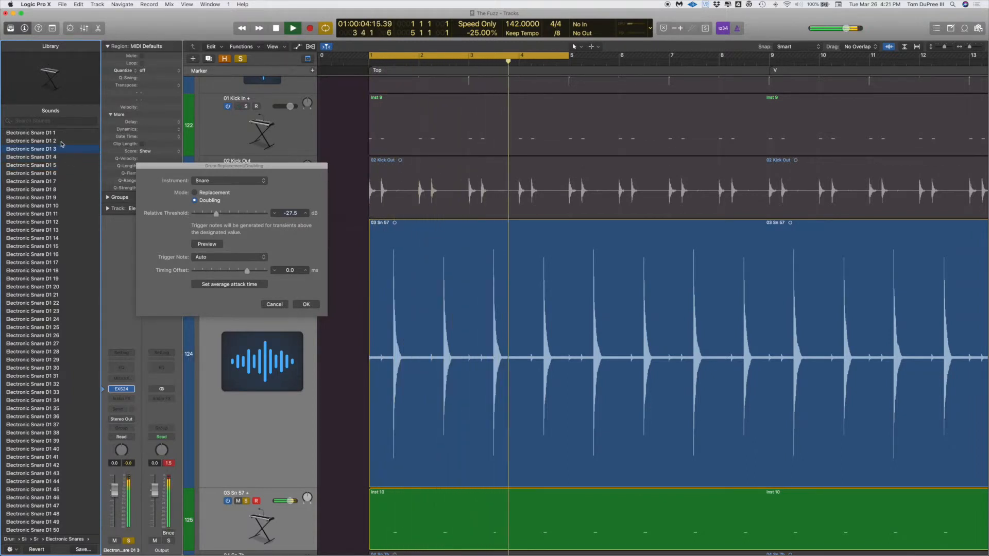
left_click(31, 141)
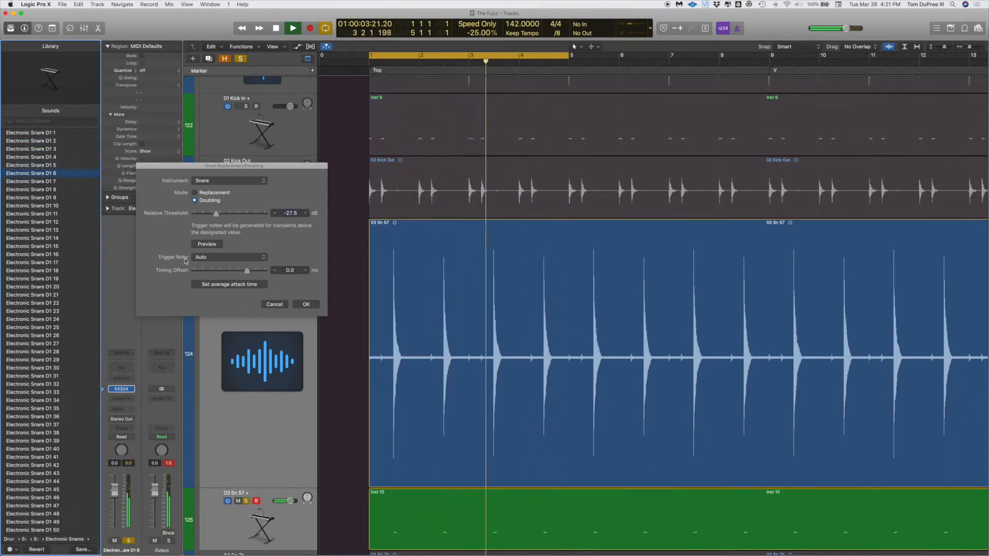
left_click(206, 244)
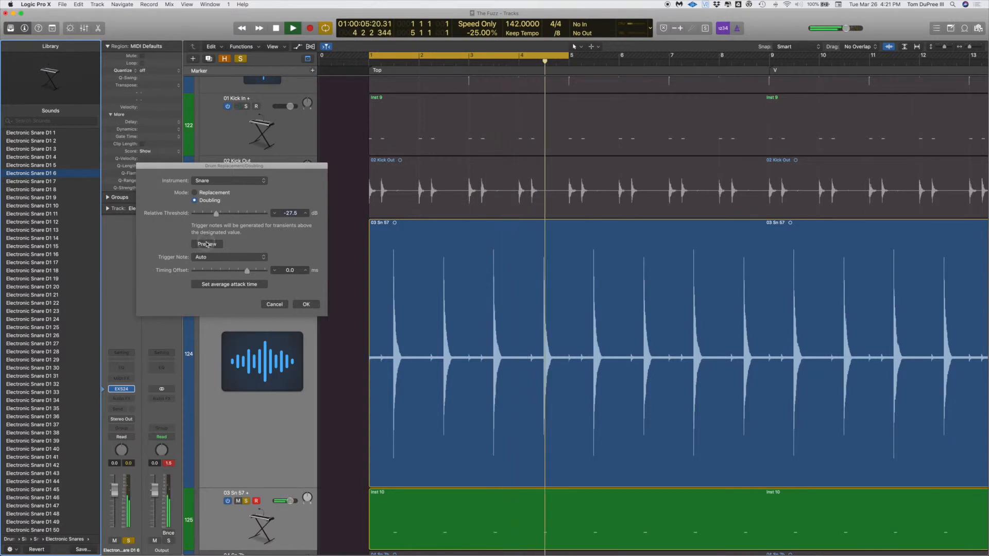
left_click(306, 304)
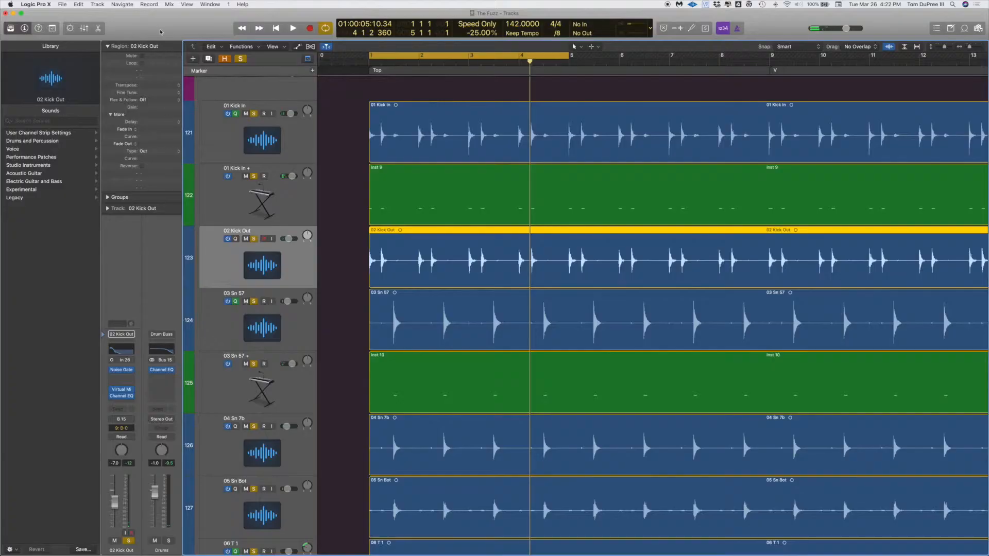
Check the Track menu for the shortcut listed beside Replace or Double Drum Track
left_click(97, 4)
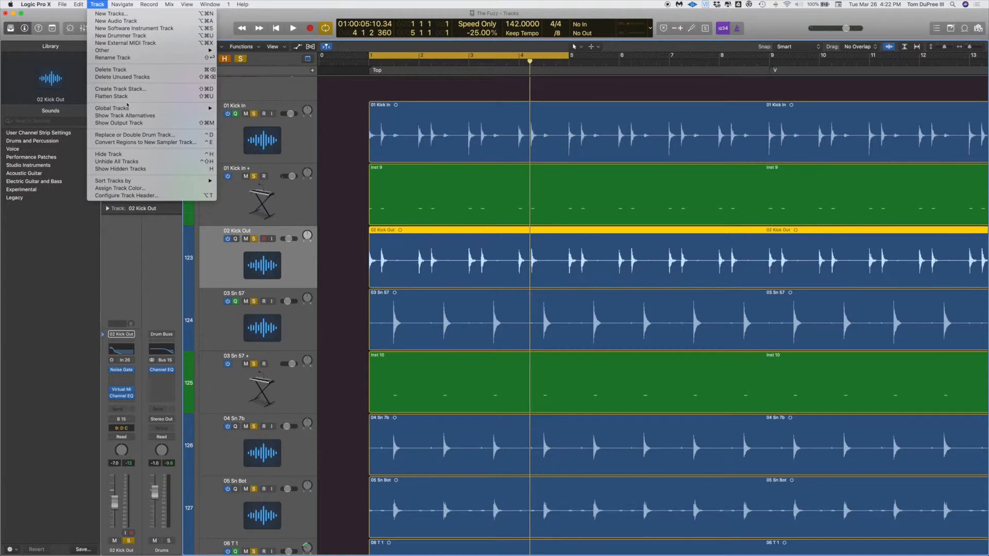
mouse_move(135, 134)
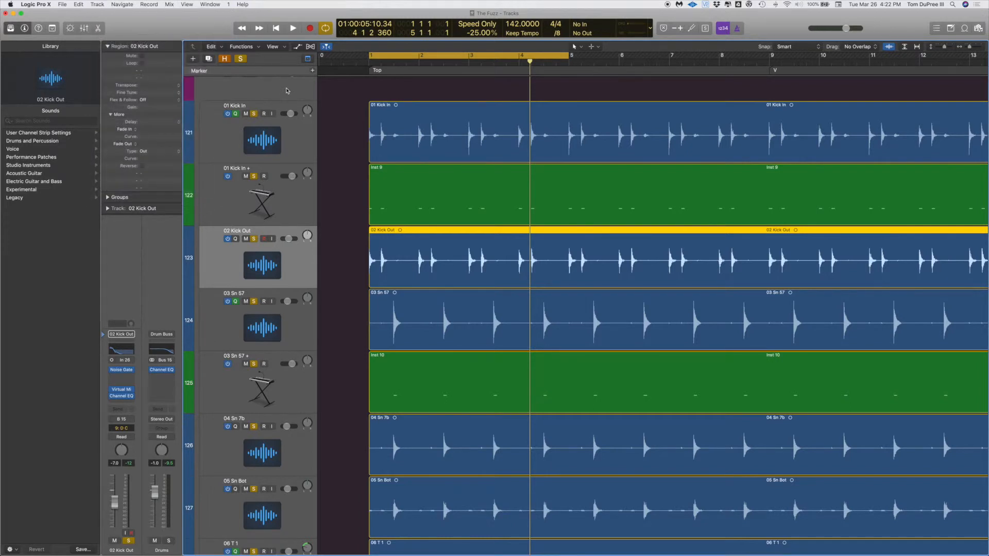
mouse_move(286, 91)
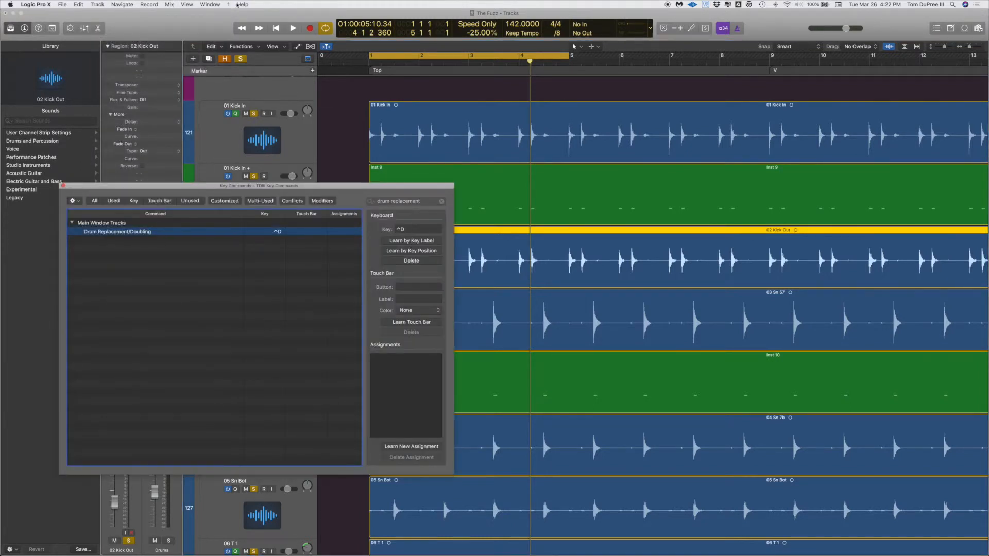
Delete Drum Replacement/Doubling's existing shortcut and clear the command search filter
left_click(35, 4)
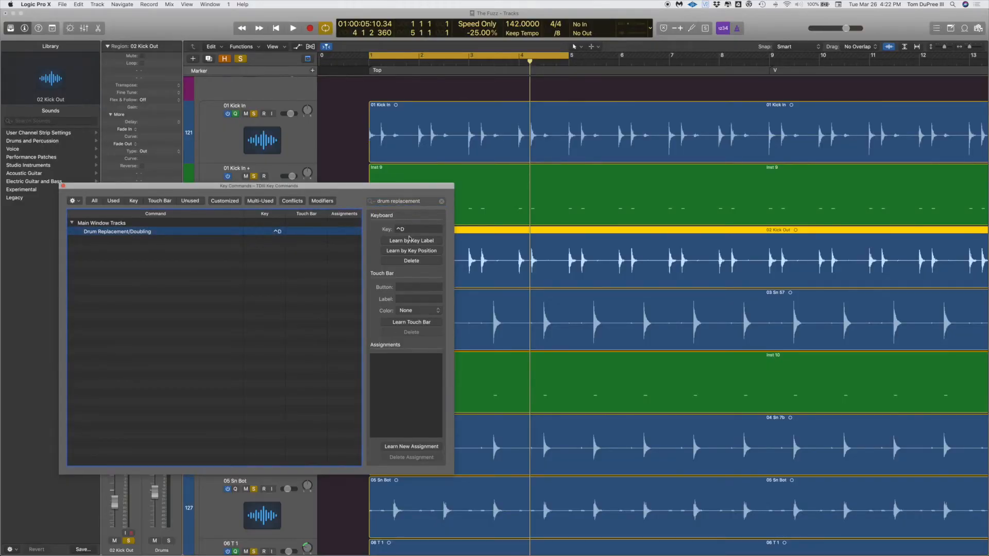
left_click(411, 240)
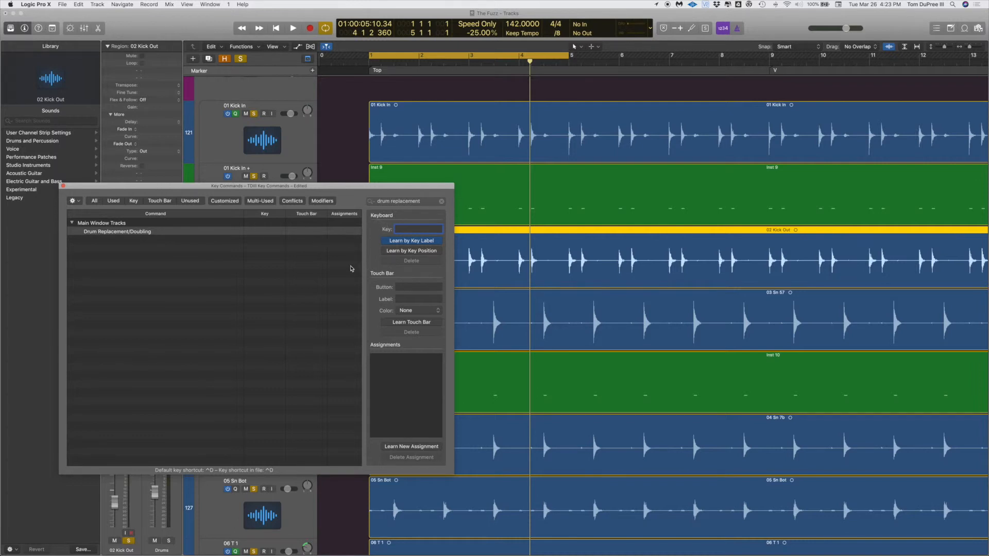
left_click(117, 232)
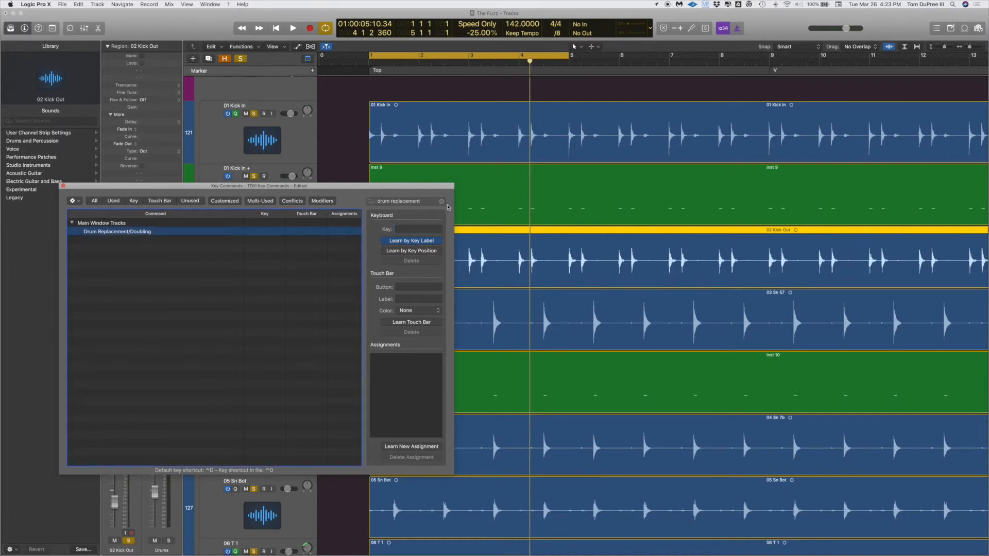
left_click(442, 201)
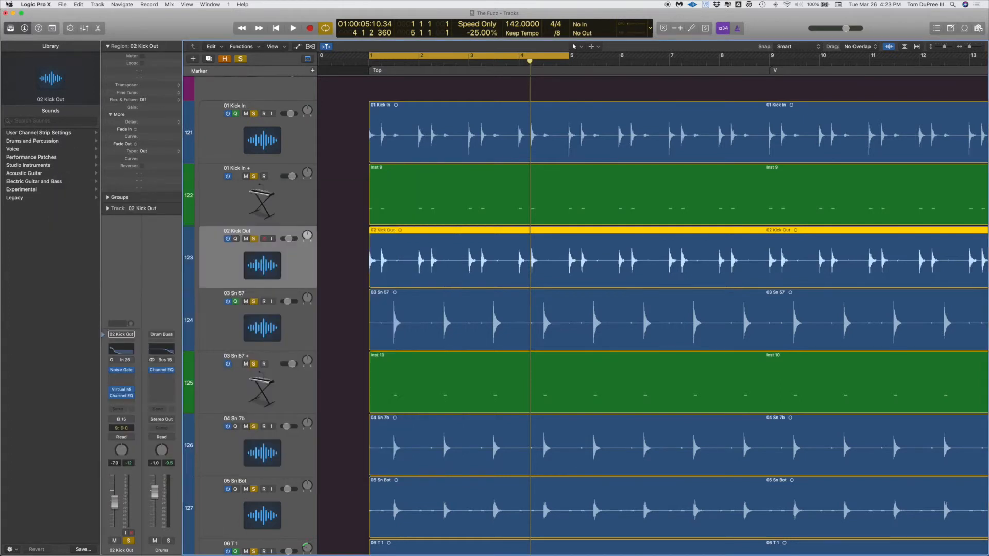
Assign Control+D to the Drum Replacement/Doubling command found by searching 'drum re'
left_click(35, 4)
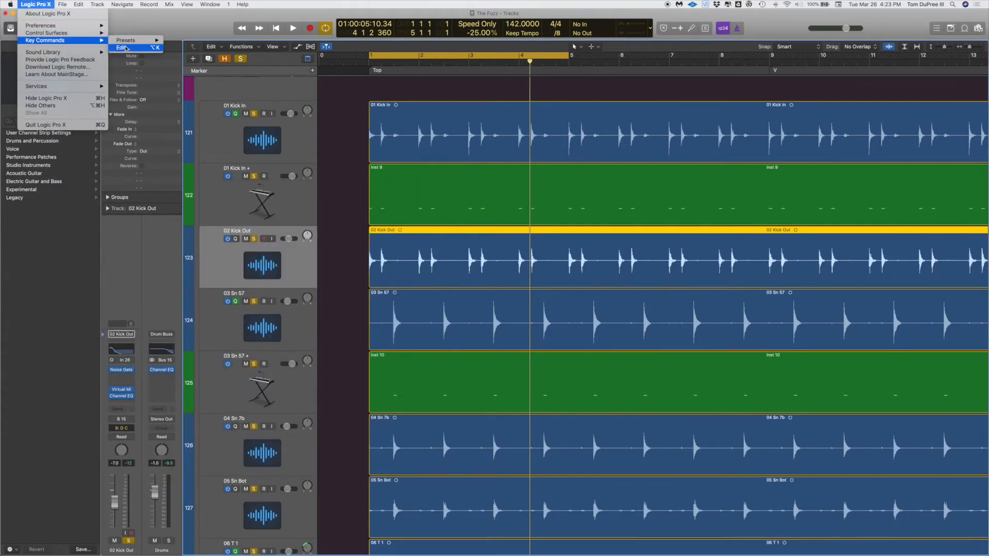
left_click(123, 47)
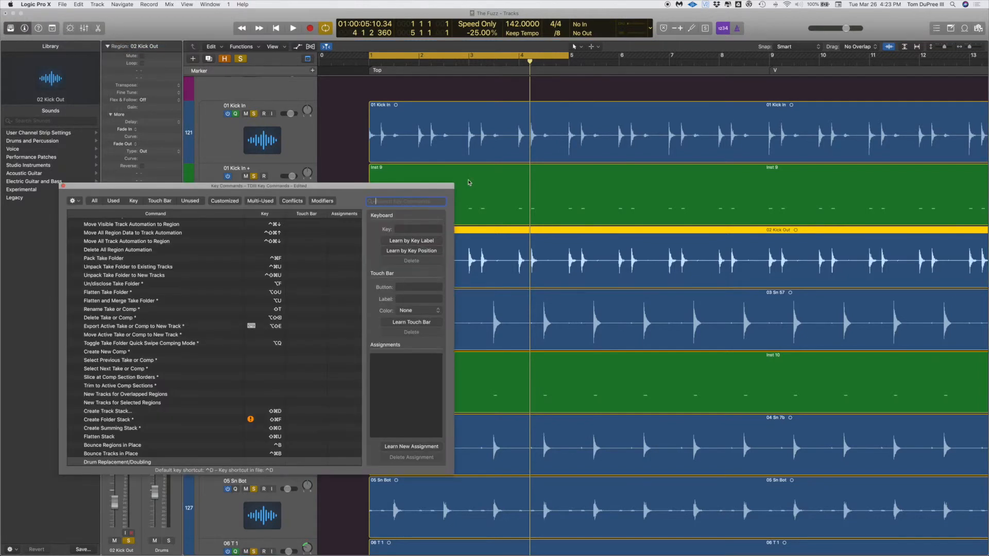
type("drum replacement")
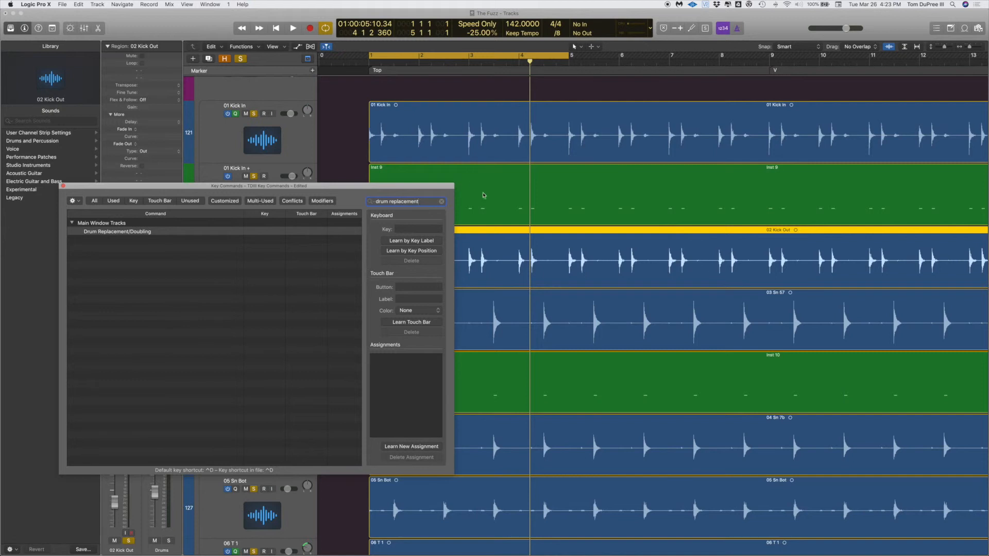
left_click(416, 229)
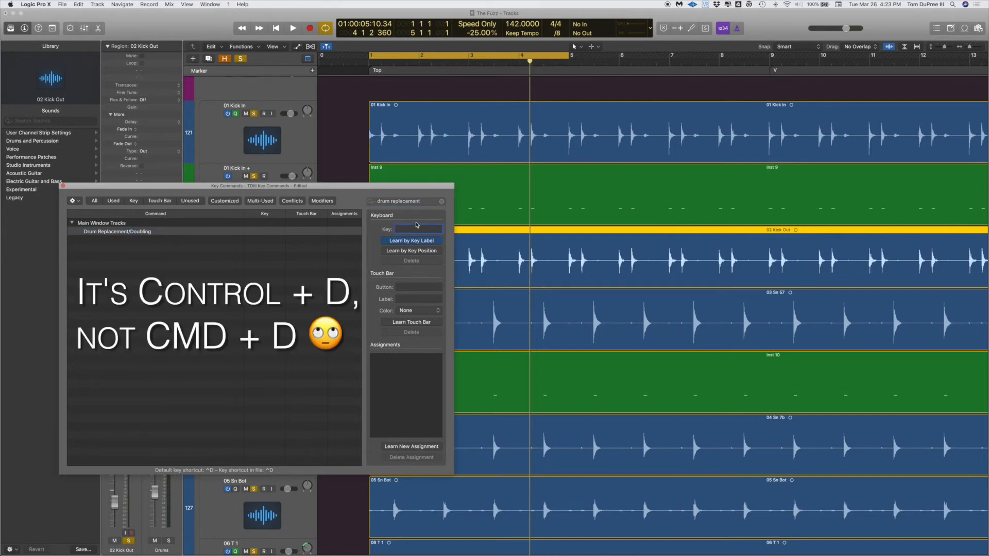
key("ctrl+d")
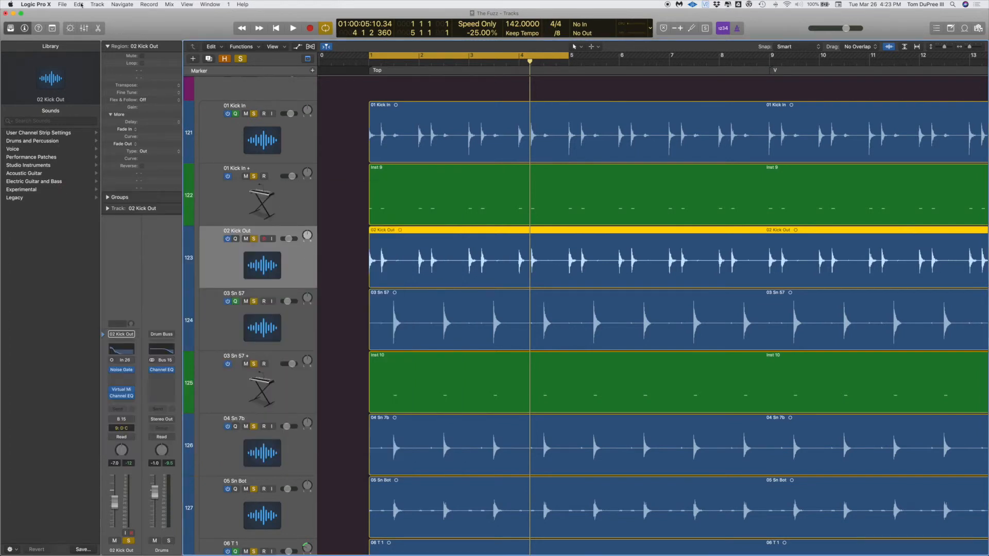
Check the Track menu to confirm the doubling command shows its shortcut
left_click(97, 4)
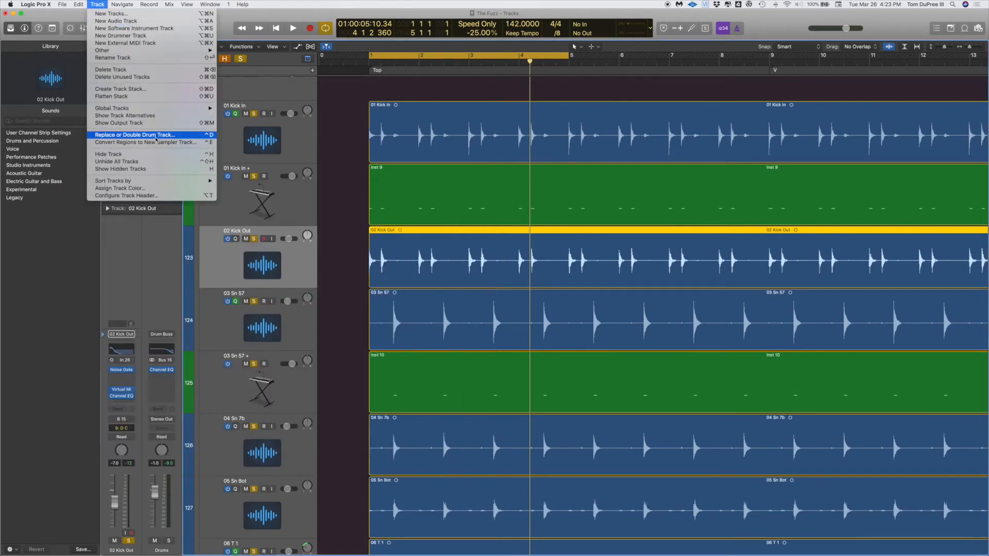